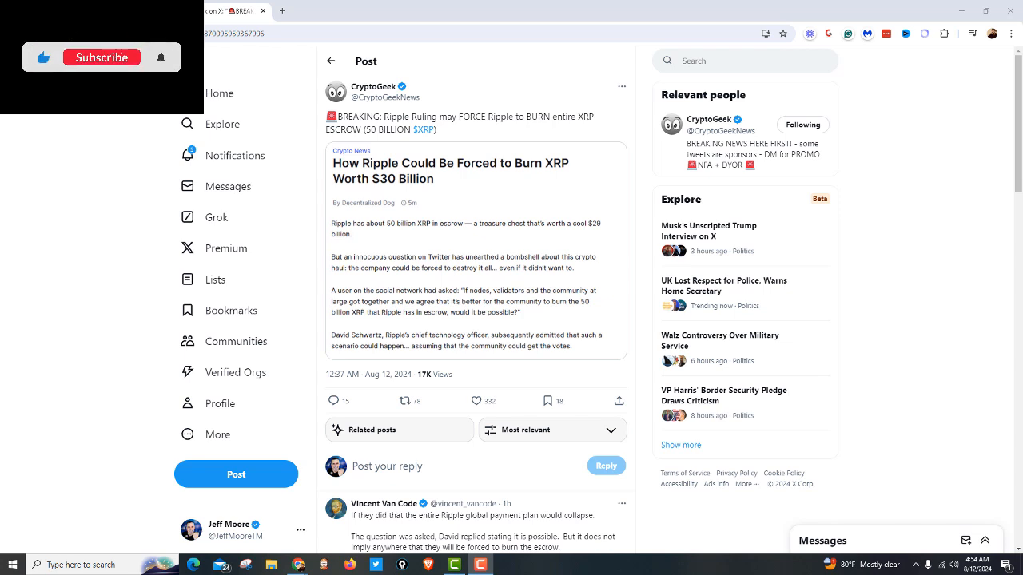
Read the Finbold article on Ripple's planned 200 million XRP ($110 million) August sale.
{"action": "left_click", "coordinate": [102, 58]}
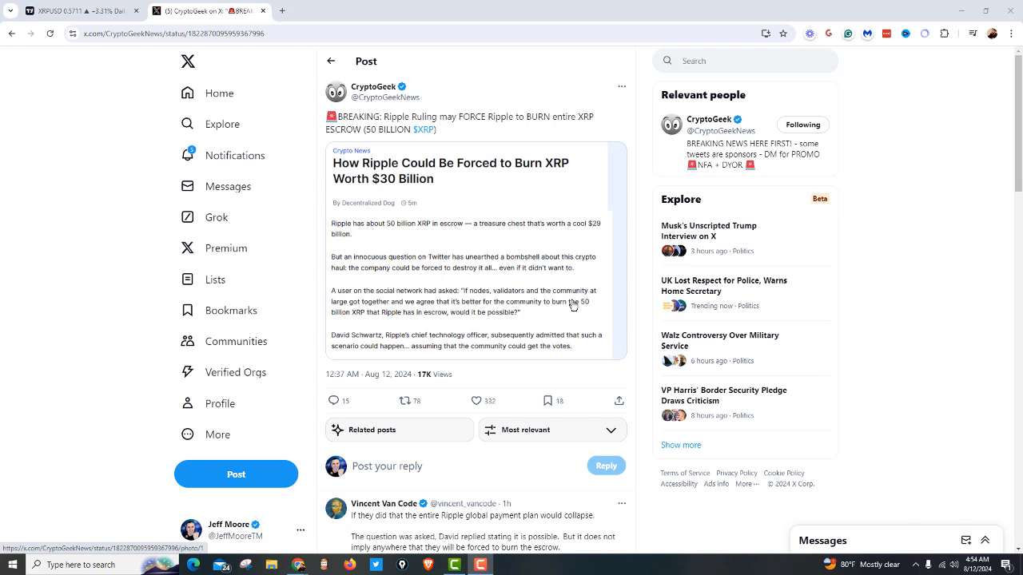
{"action": "mouse_move", "coordinate": [524, 205]}
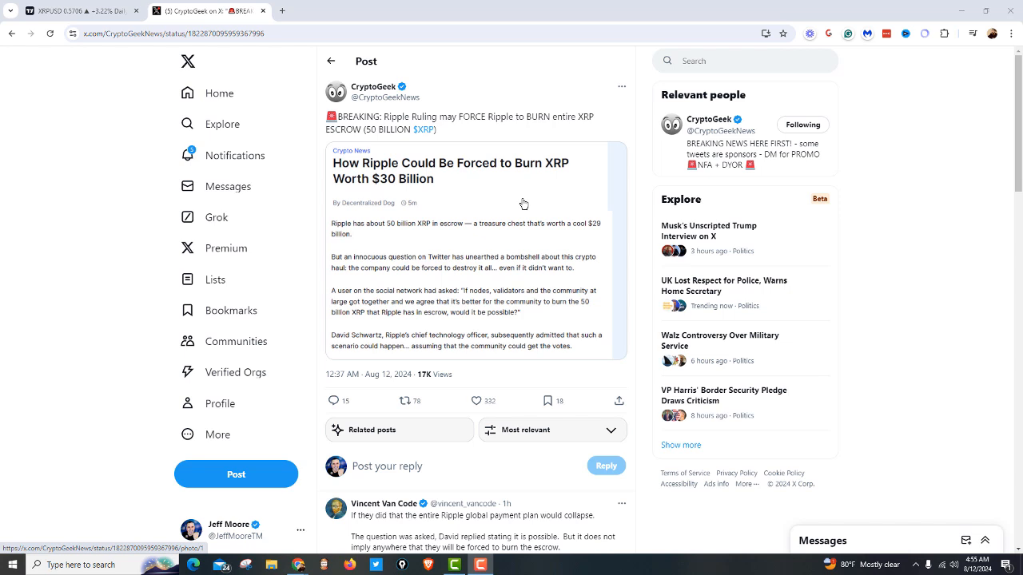
{"action": "mouse_move", "coordinate": [501, 352]}
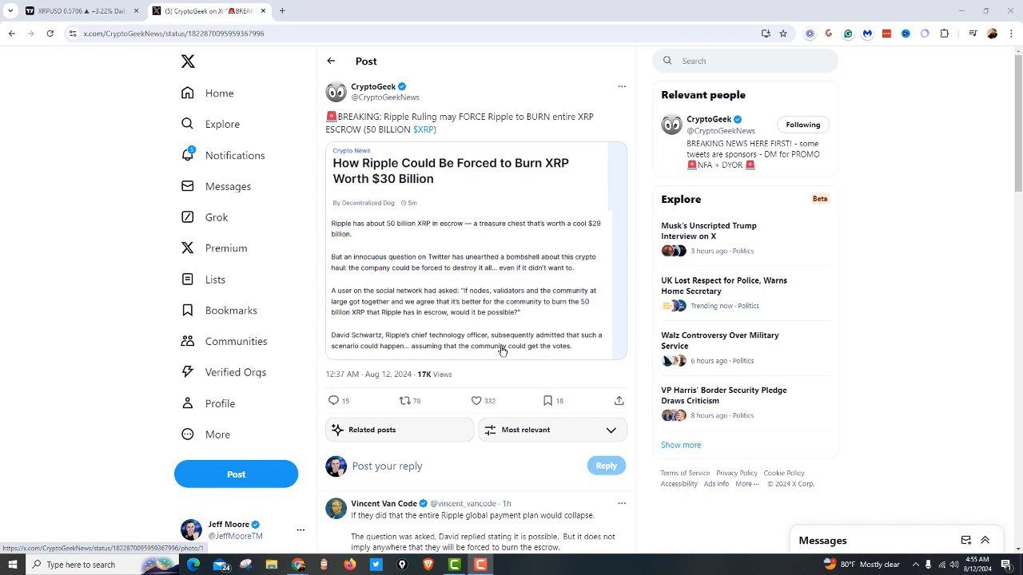
{"action": "left_click", "coordinate": [336, 10]}
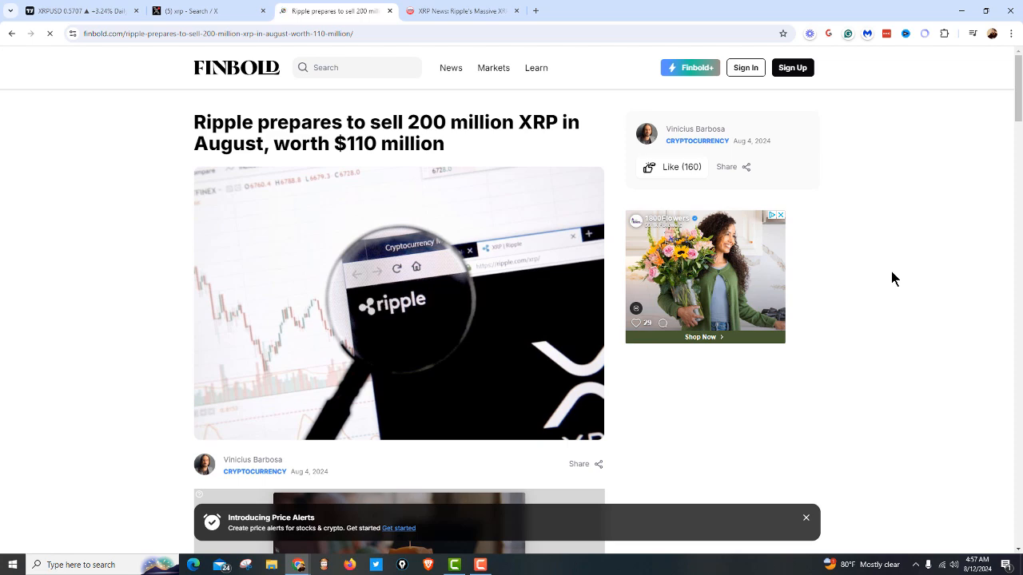
{"action": "scroll", "scroll_direction": "down", "scroll_amount": 3}
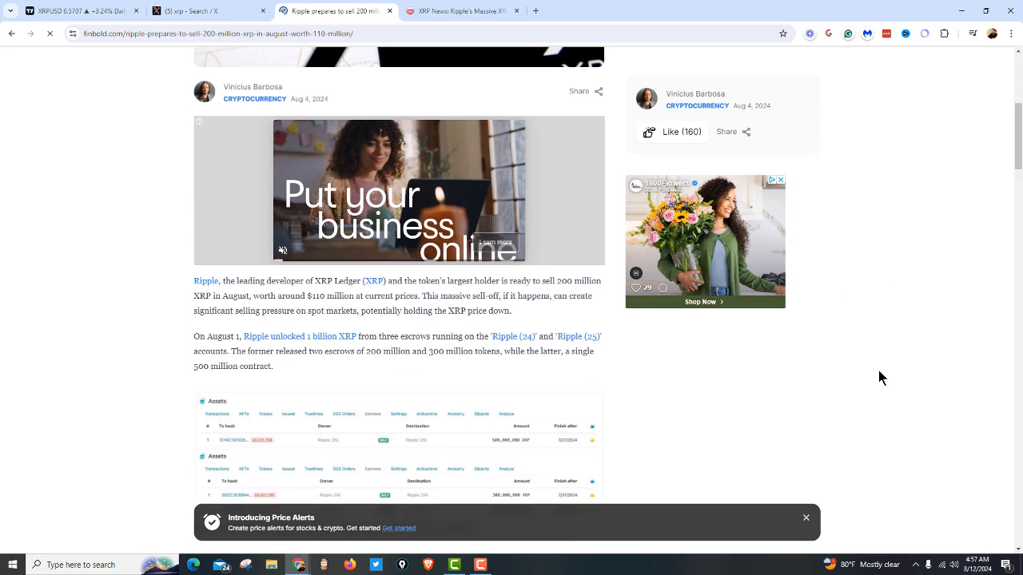
{"action": "scroll", "scroll_direction": "down", "scroll_amount": 3}
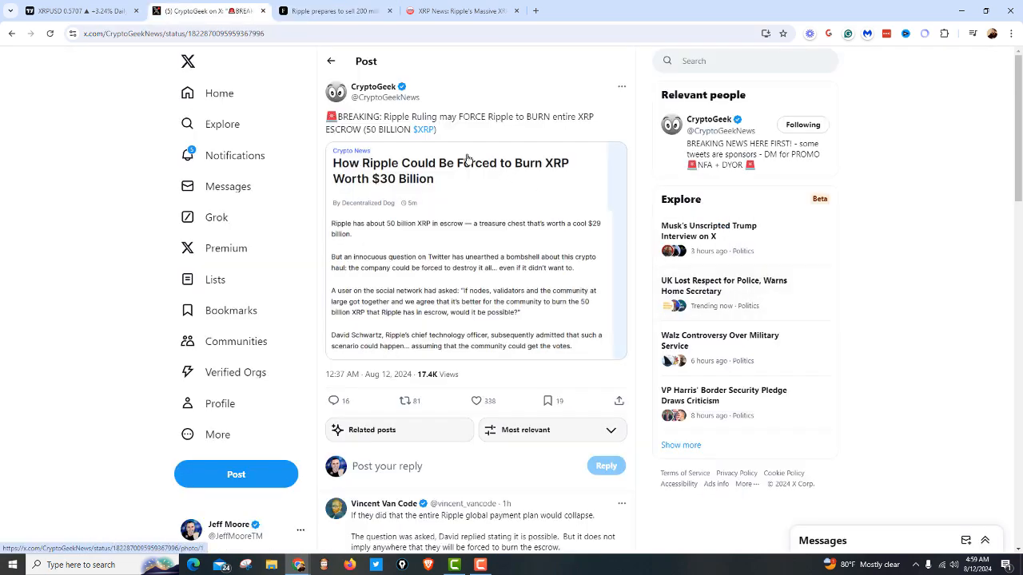
{"action": "mouse_move", "coordinate": [448, 195]}
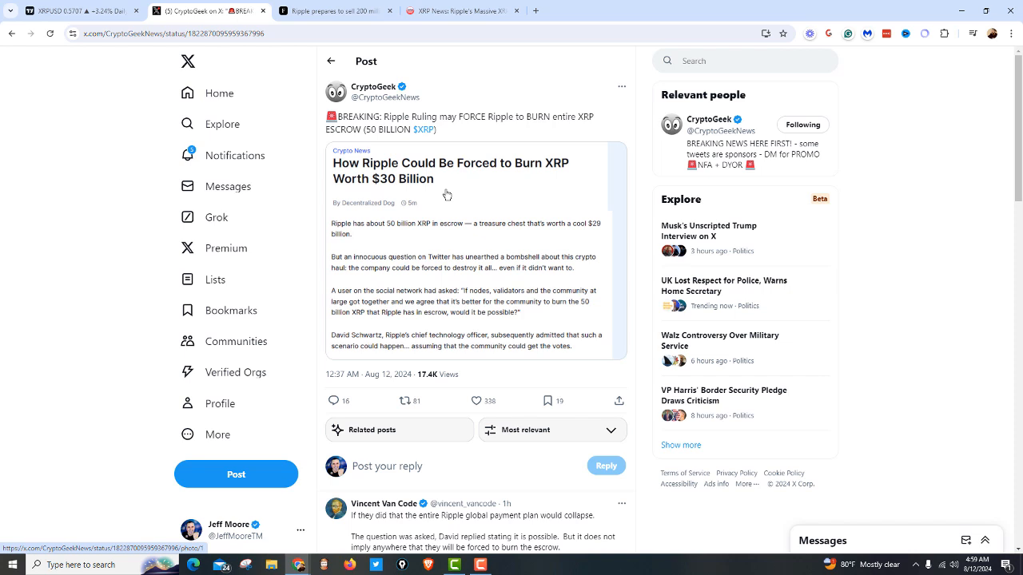
{"action": "mouse_move", "coordinate": [512, 205]}
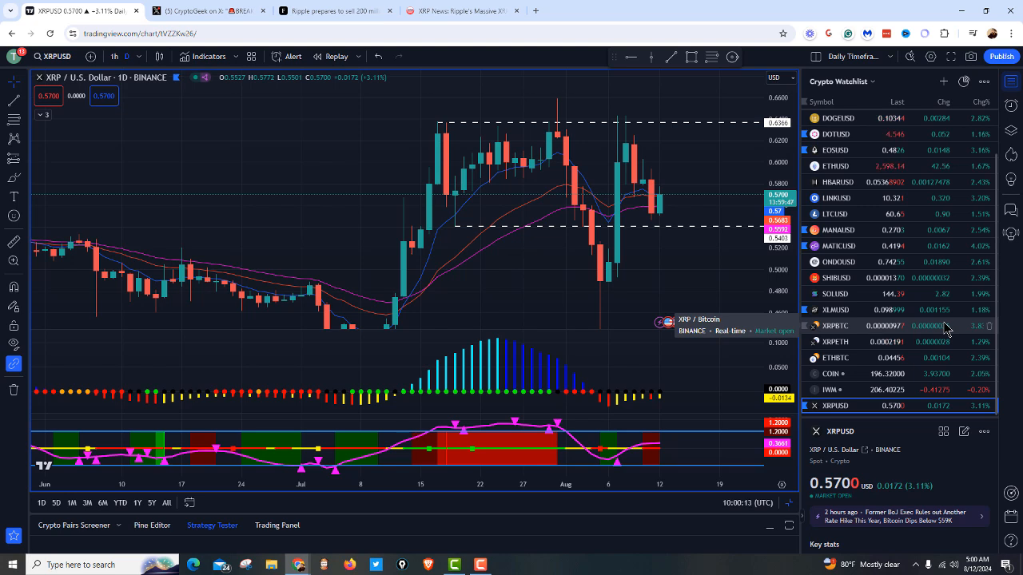
{"action": "mouse_move", "coordinate": [723, 185]}
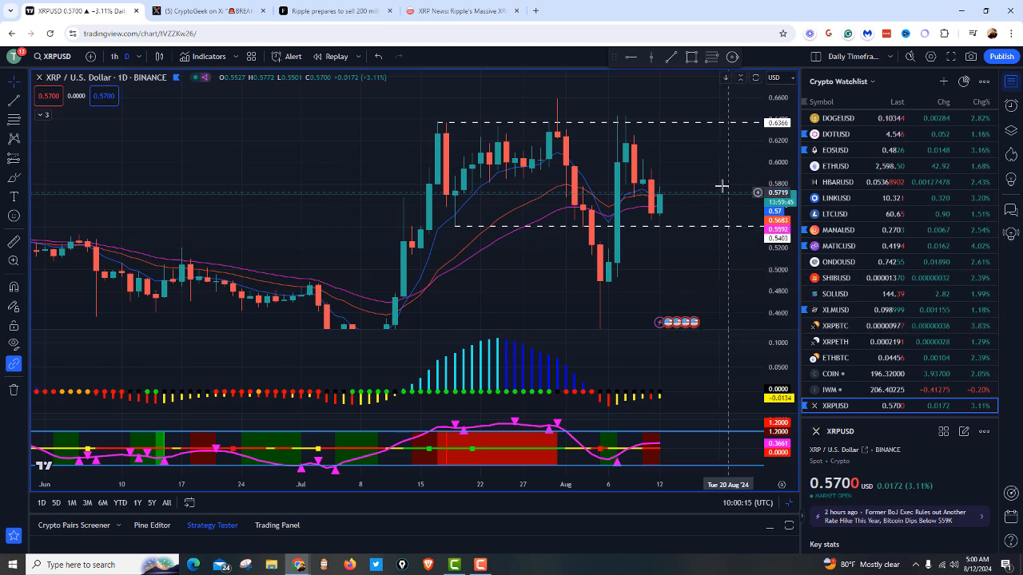